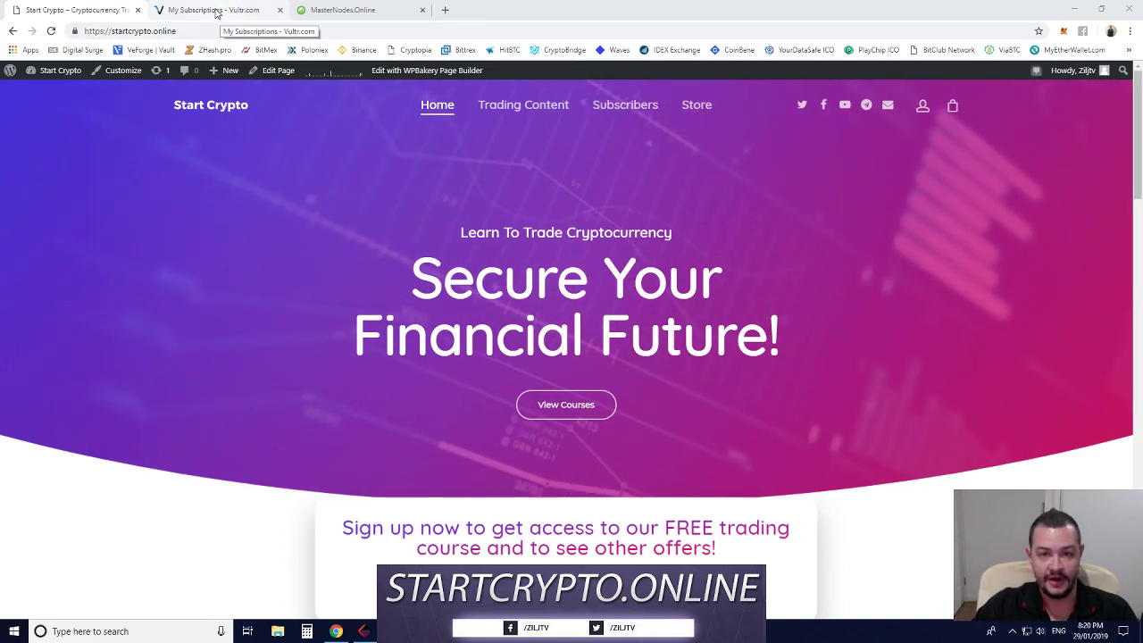
# Step: Switch to the Vultr tab listing the SYS, WagerrMN1, SYS2 and CryptoRush servers
pyautogui.click(214, 10)
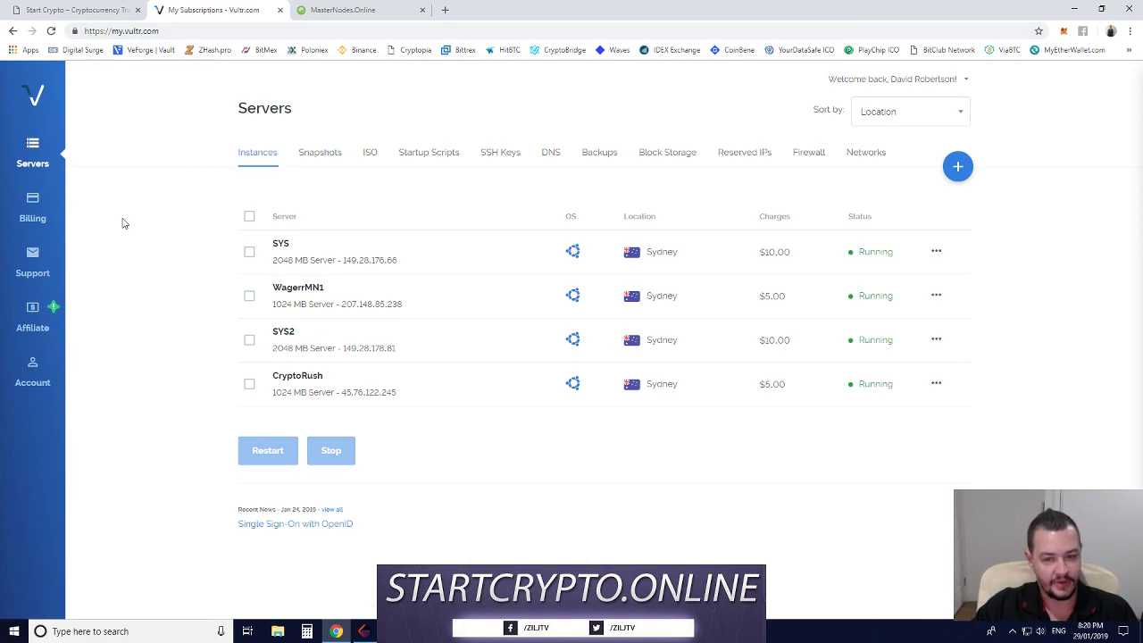
# Step: Show Vultr's Affiliate 'Give $50, Get $25' referral offer with its terms and link
pyautogui.click(32, 312)
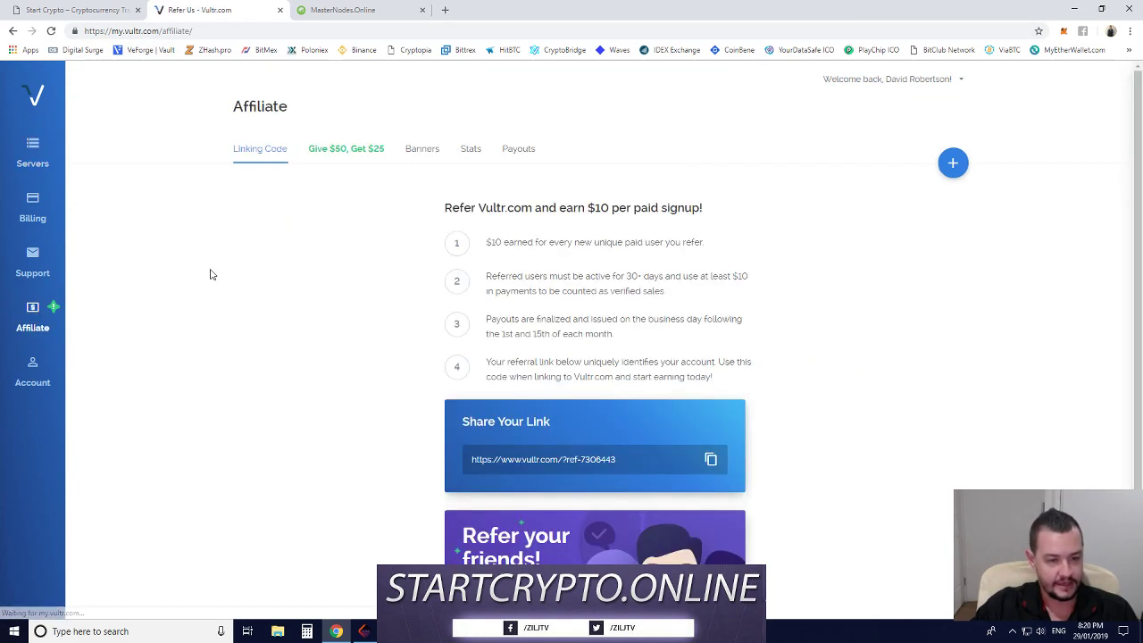
pyautogui.scroll(-3)
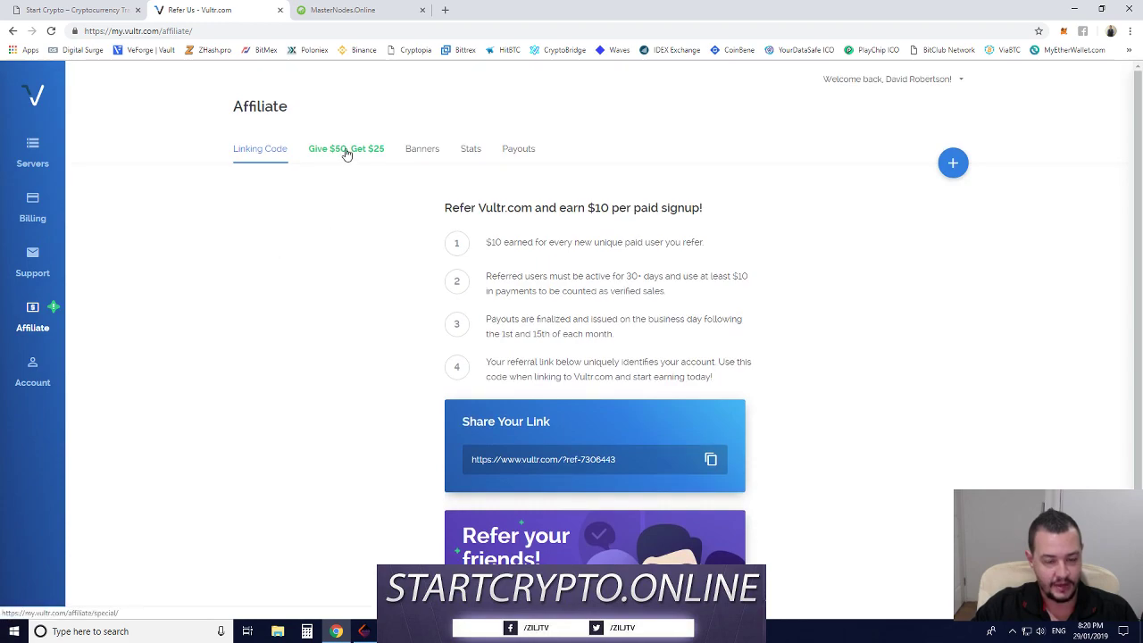
pyautogui.click(346, 149)
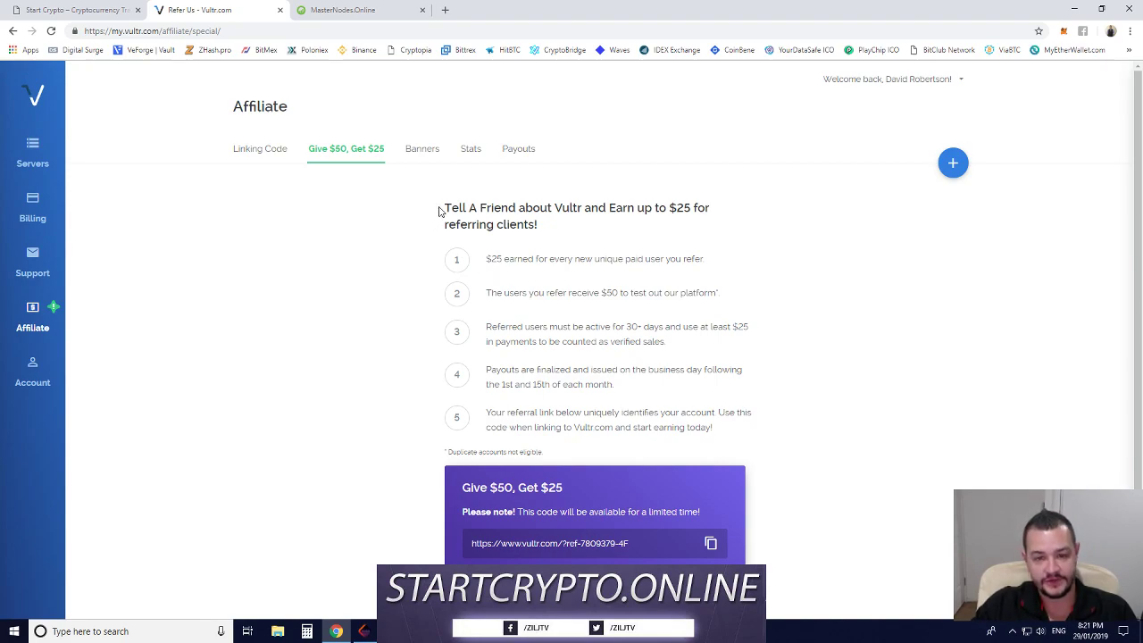
pyautogui.moveTo(435, 211)
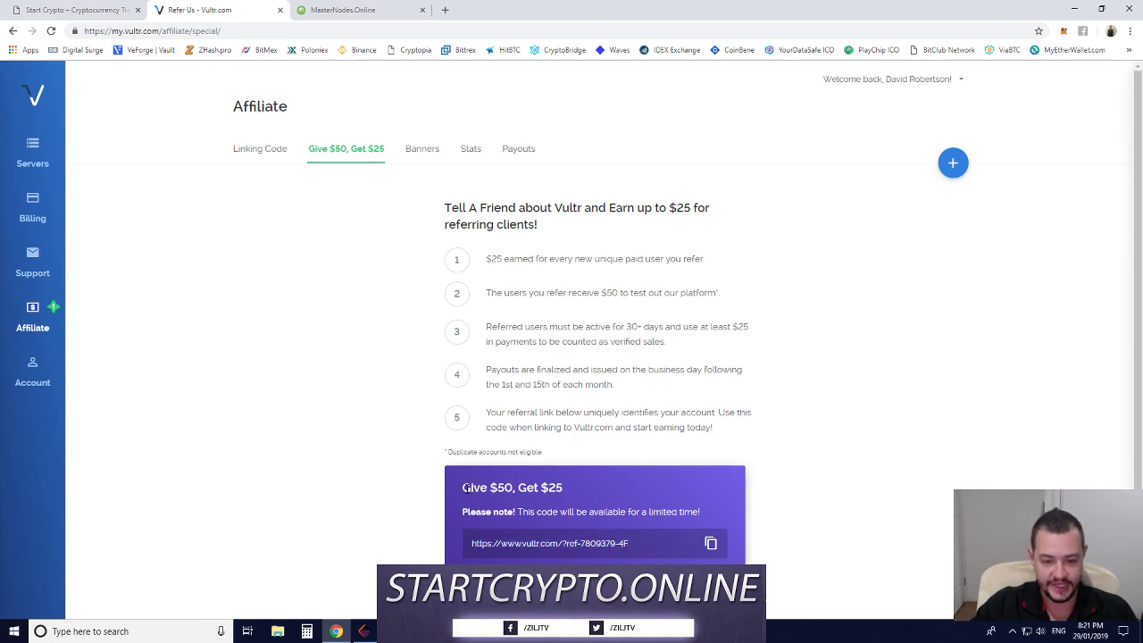
pyautogui.moveTo(365, 386)
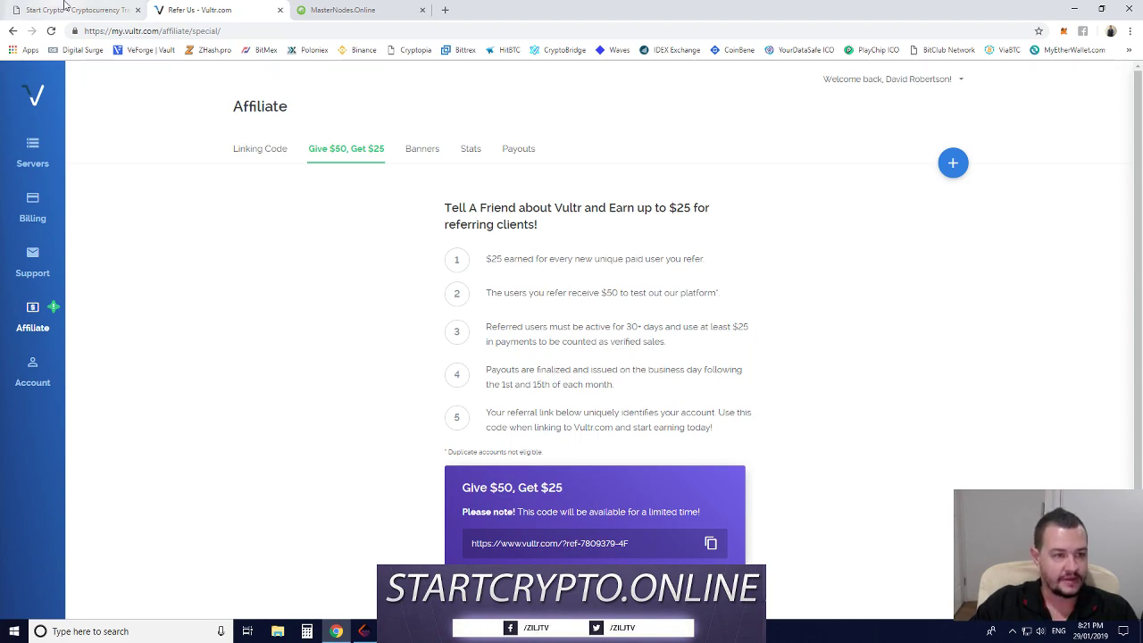
# Step: Sort the masternodes.online coin table by Mn worth, lowest first, starting with OASIS
pyautogui.click(349, 10)
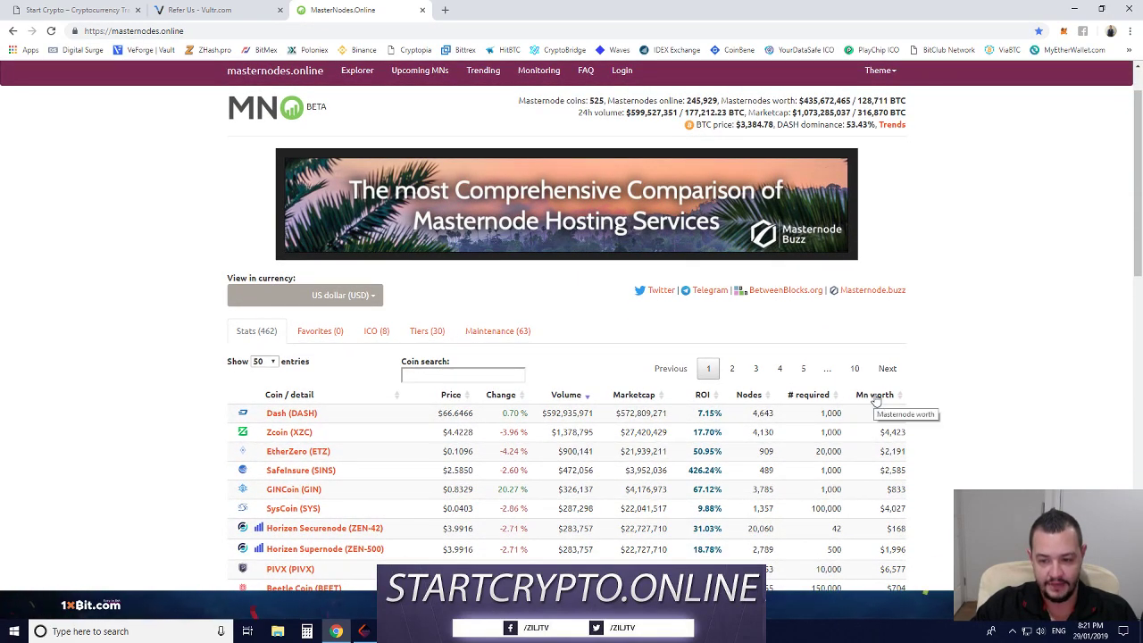
pyautogui.click(900, 395)
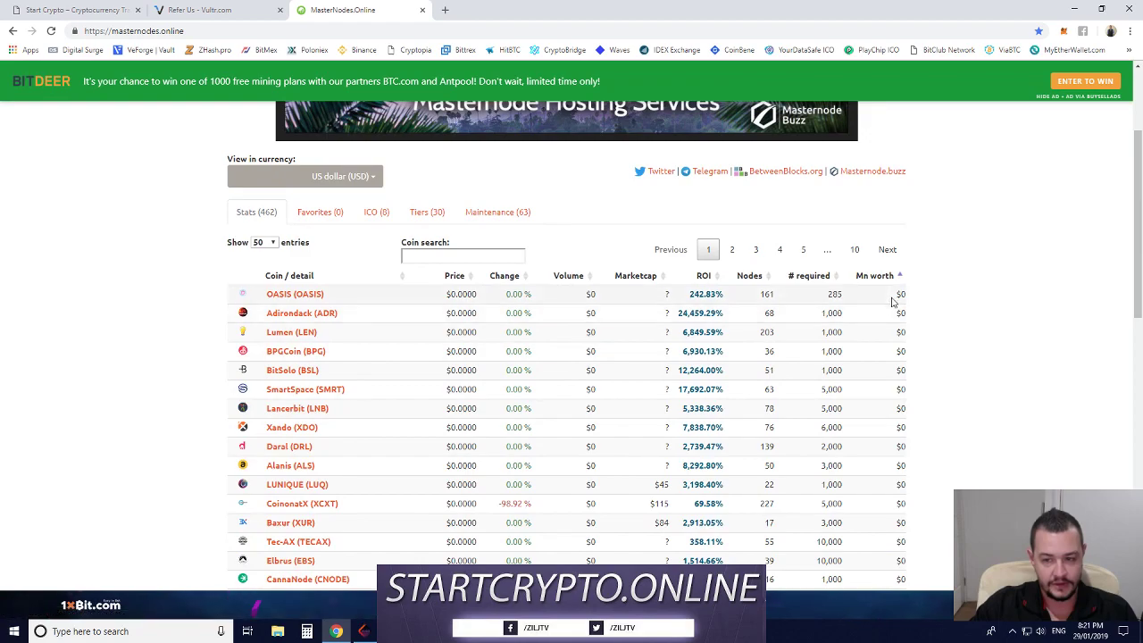
pyautogui.scroll(-3)
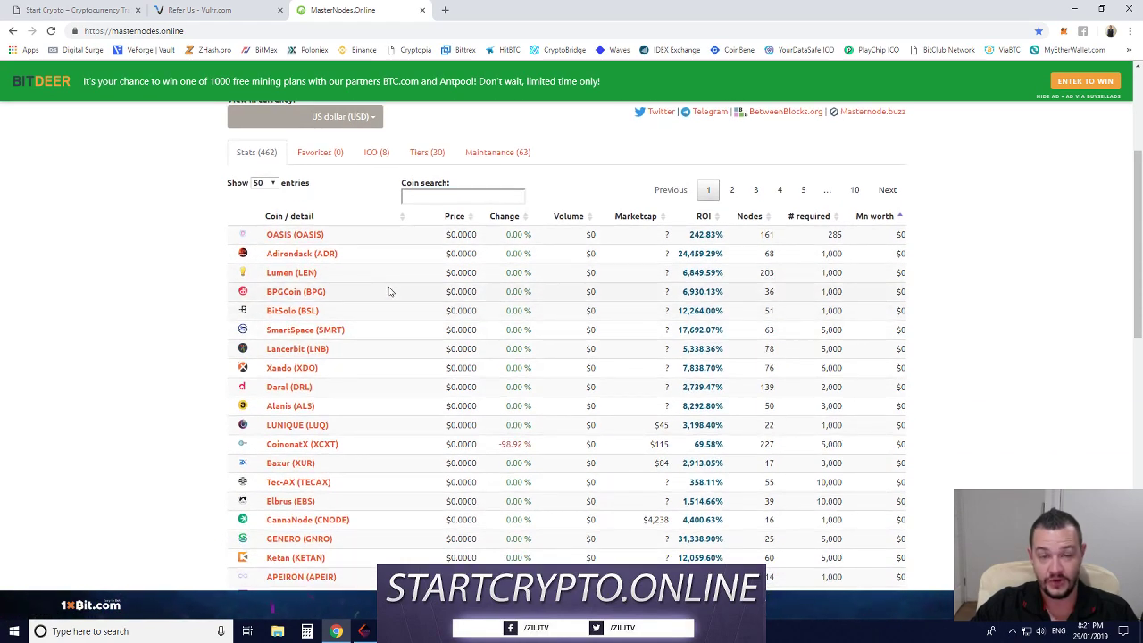
pyautogui.moveTo(295, 234)
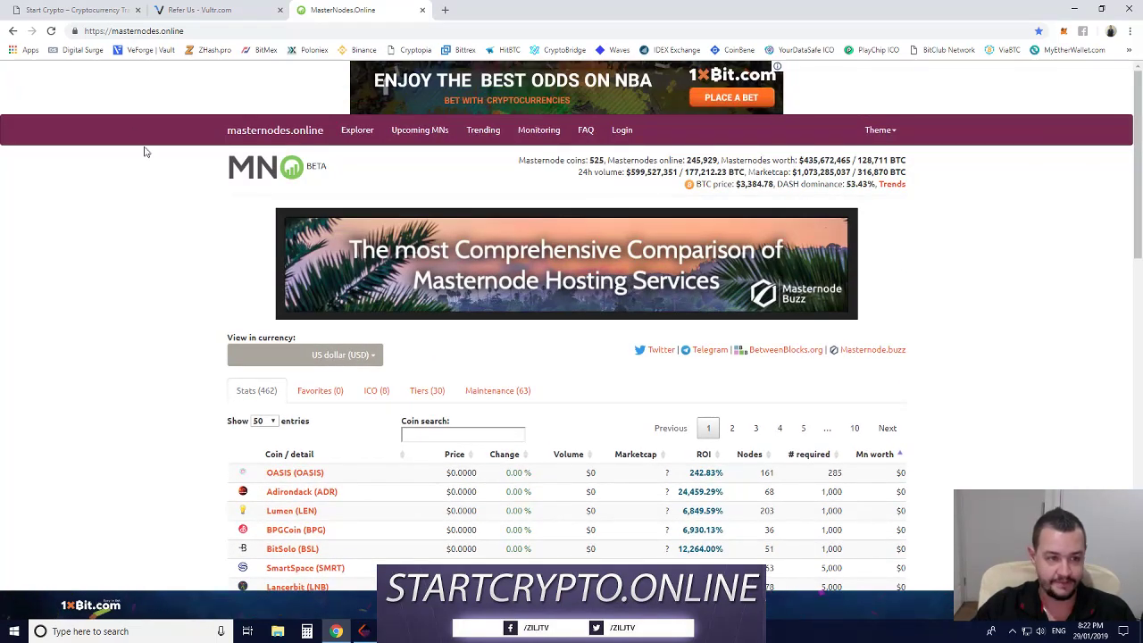
# Step: Switch to Start Crypto's Mining & Masternodes page with the VIVO masternode video guide
pyautogui.click(76, 10)
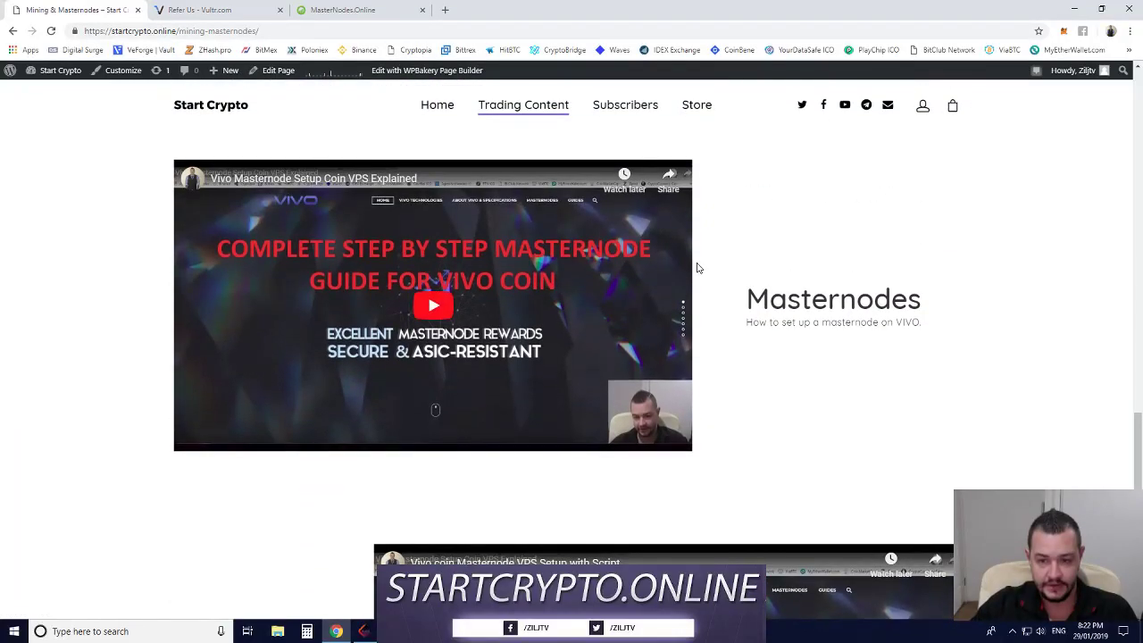
pyautogui.scroll(-3)
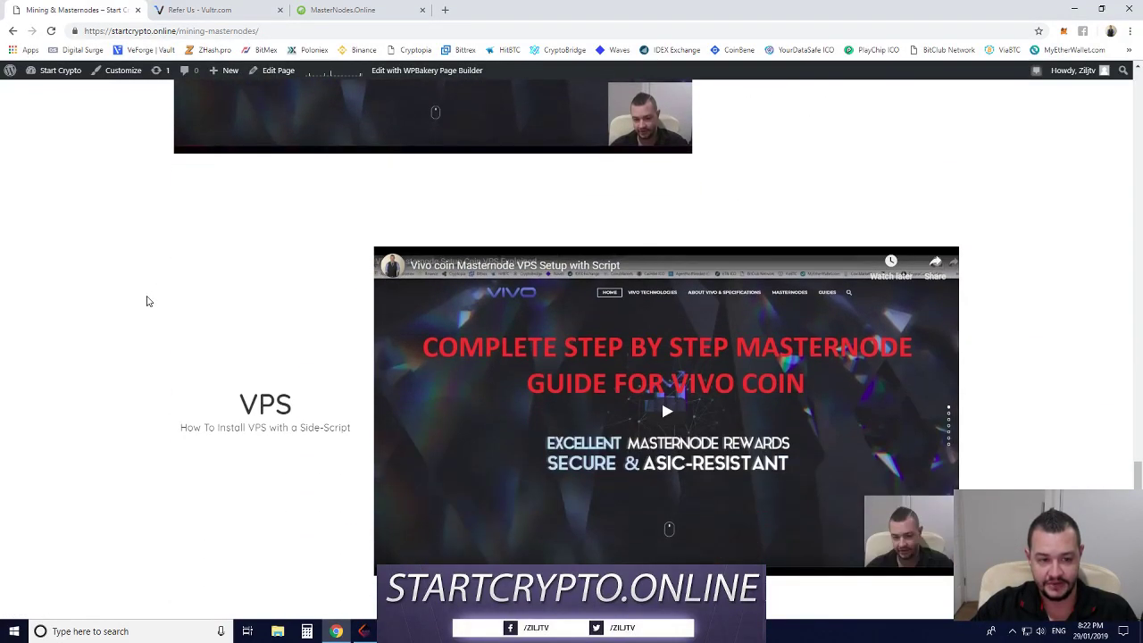
pyautogui.scroll(-3)
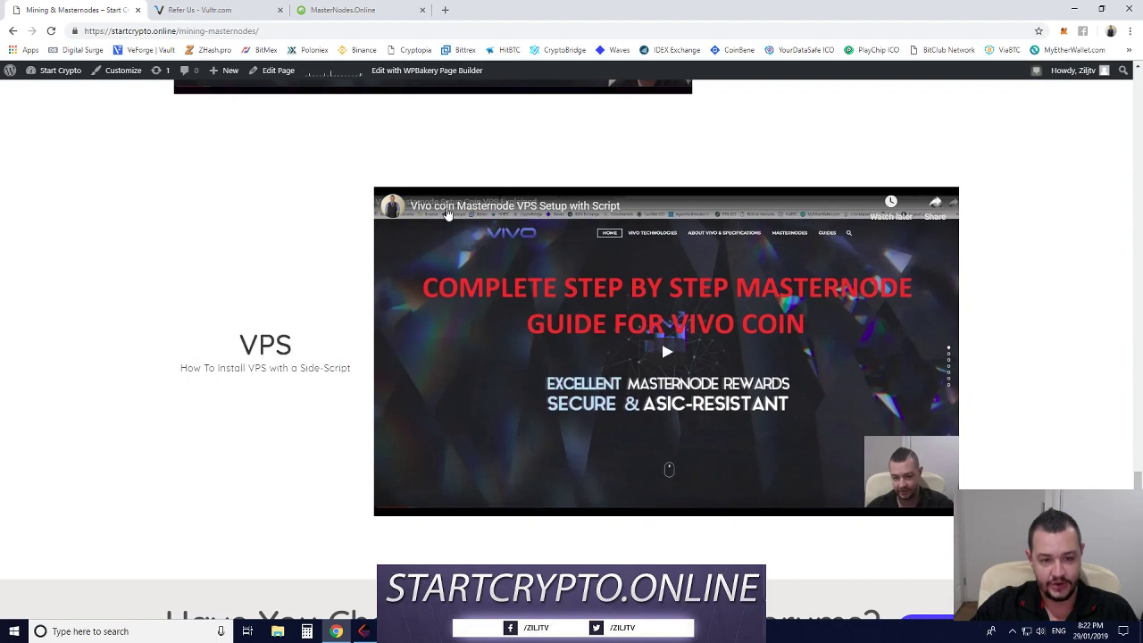
pyautogui.moveTo(230, 299)
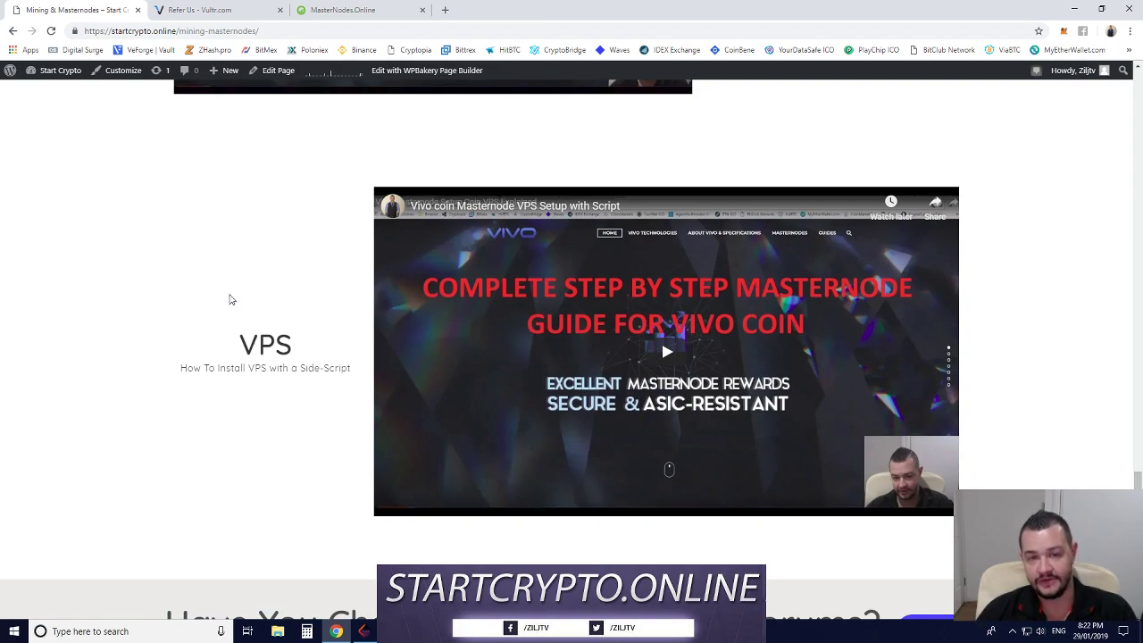
pyautogui.click(215, 10)
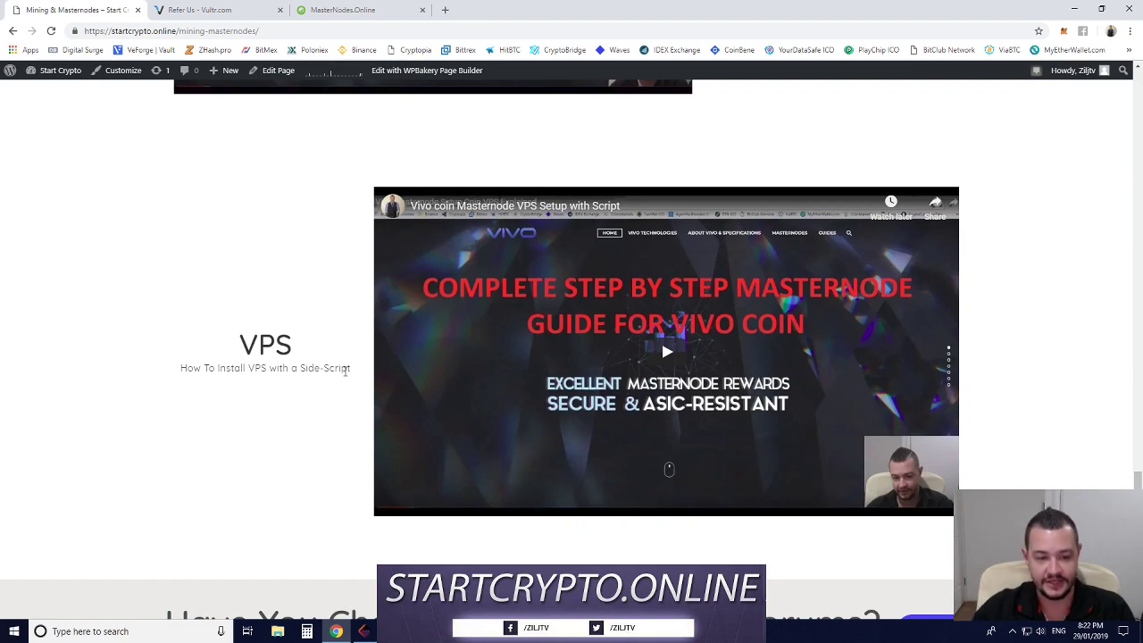
pyautogui.moveTo(214, 16)
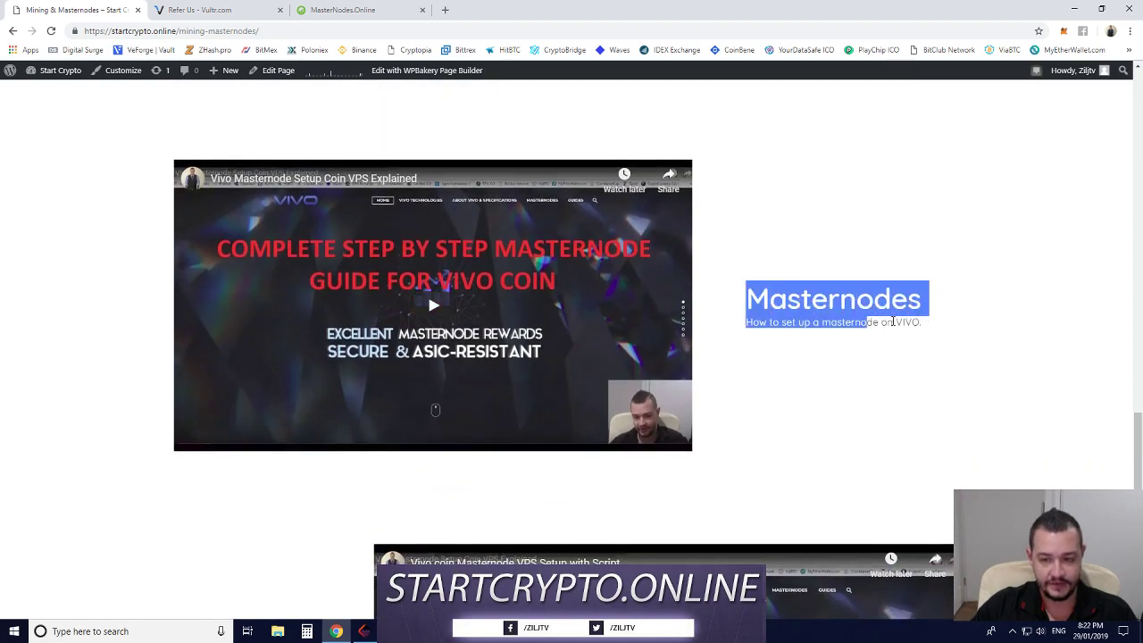
pyautogui.scroll(-3)
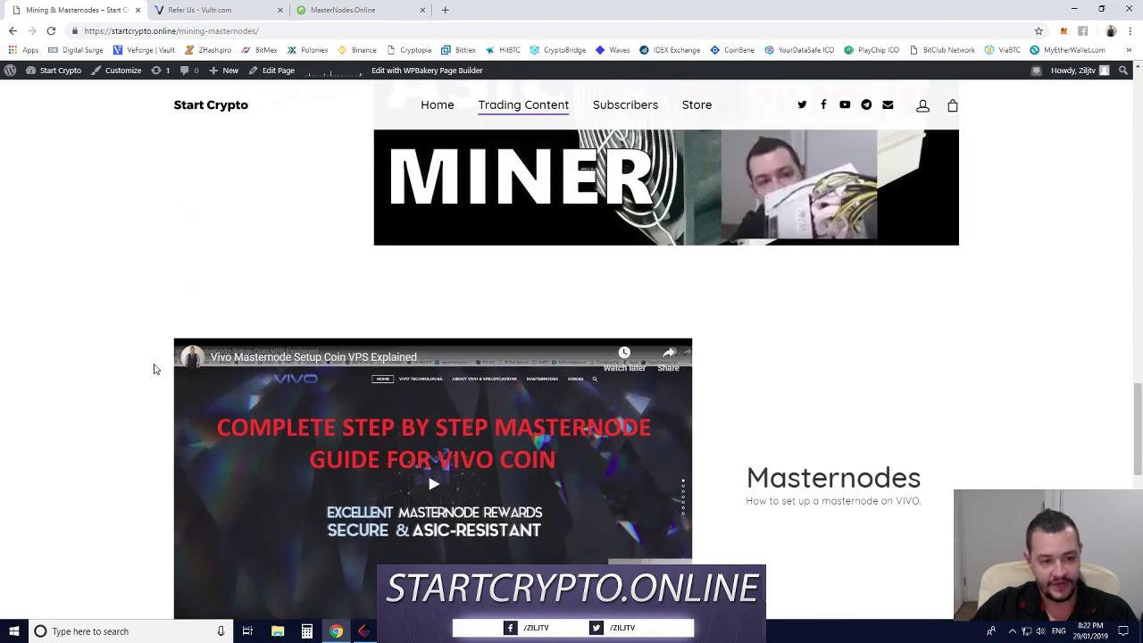
pyautogui.scroll(-3)
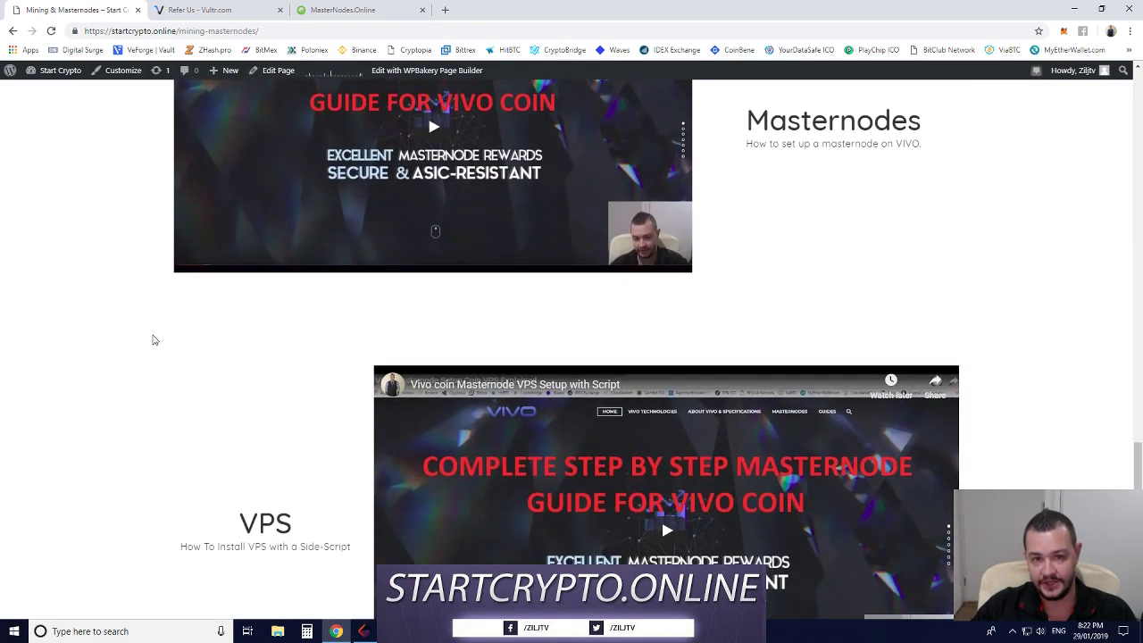